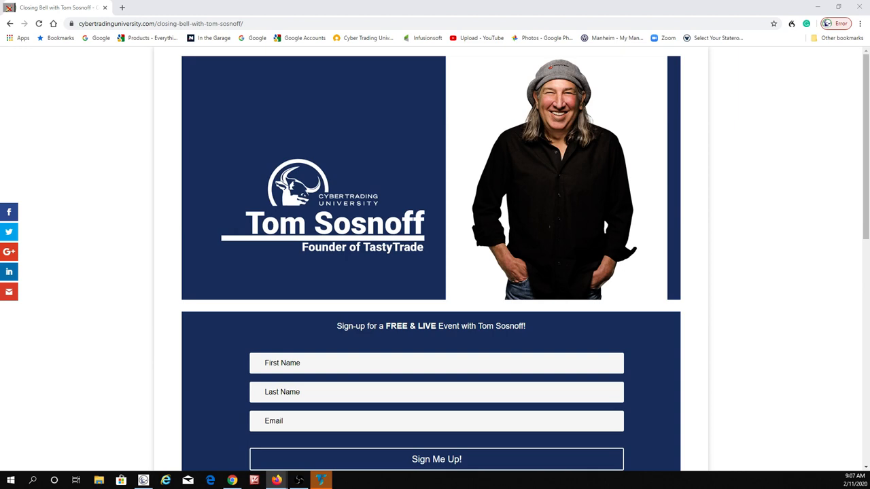
mouse_move(805, 115)
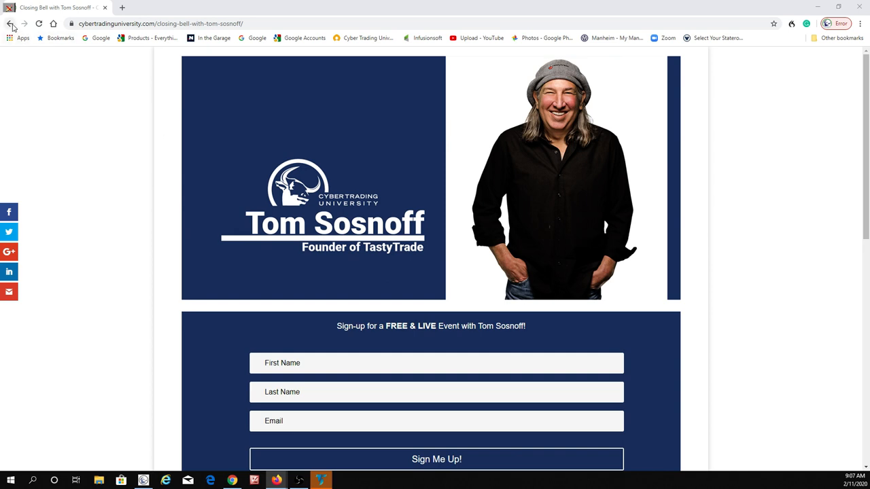
Return to the Cyber Trading University homepage and scroll to the Nasdaq TradeTalks video section.
left_click(10, 23)
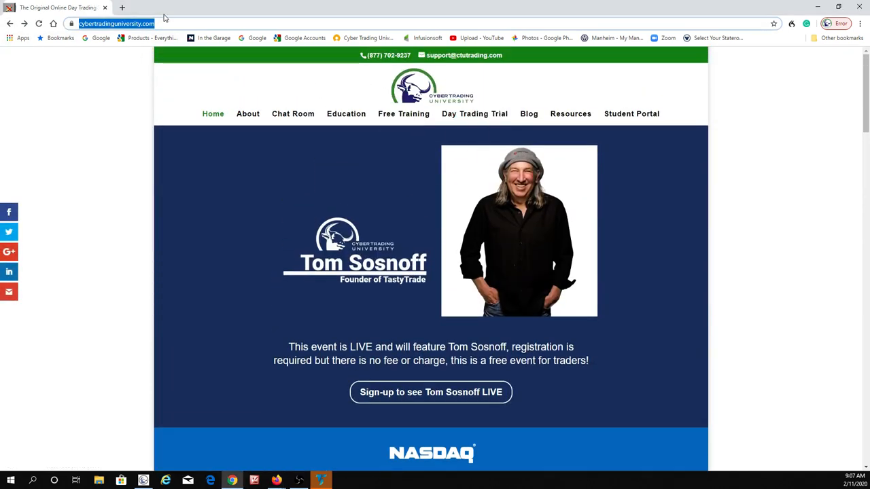
scroll("down", 3)
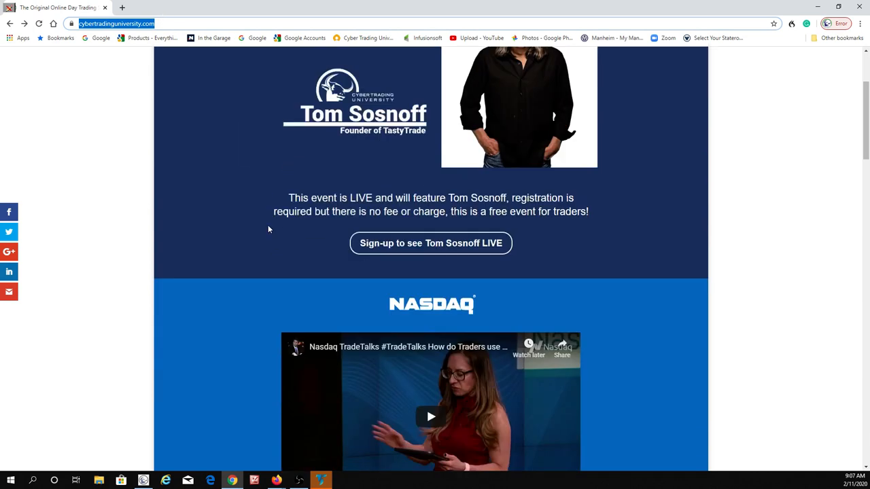
scroll("down", 3)
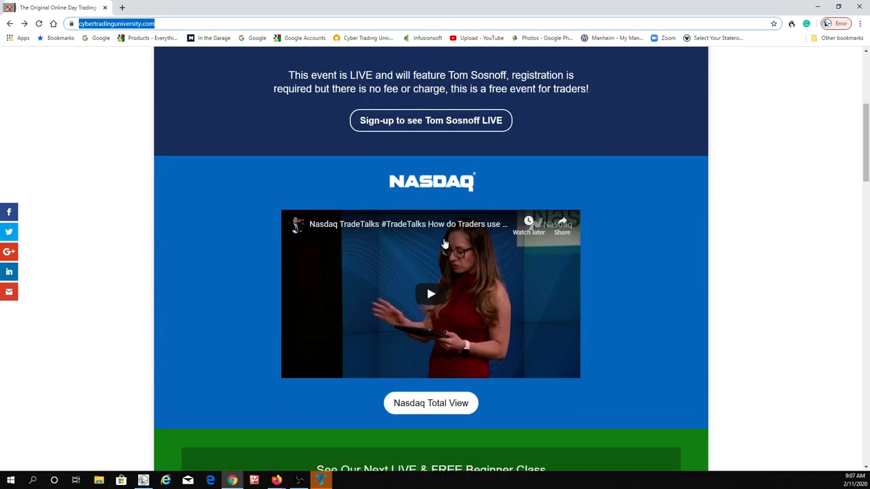
mouse_move(476, 240)
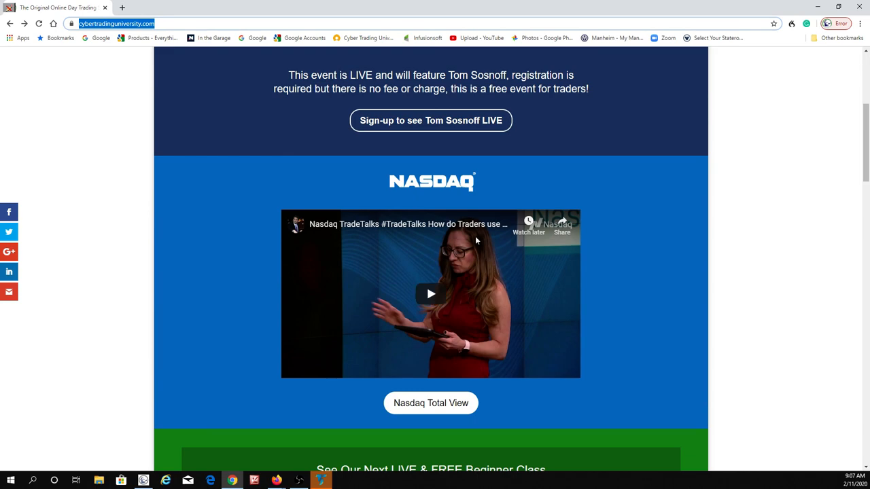
mouse_move(374, 274)
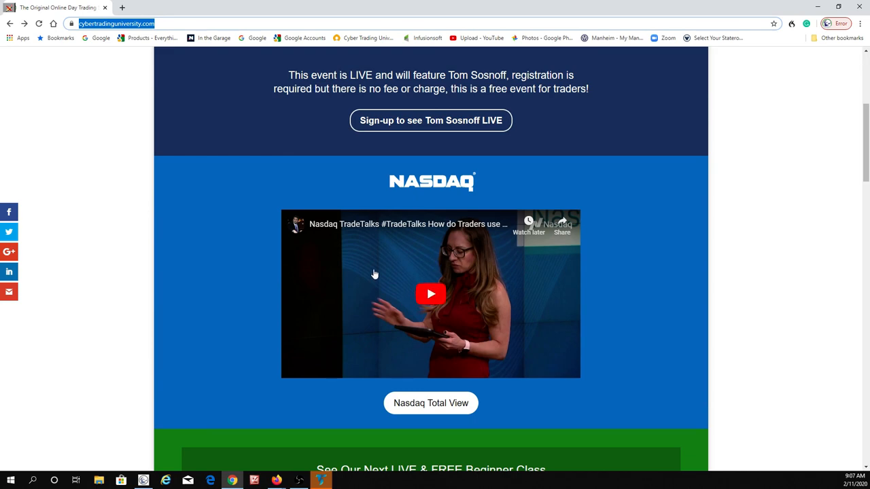
scroll("up", 3)
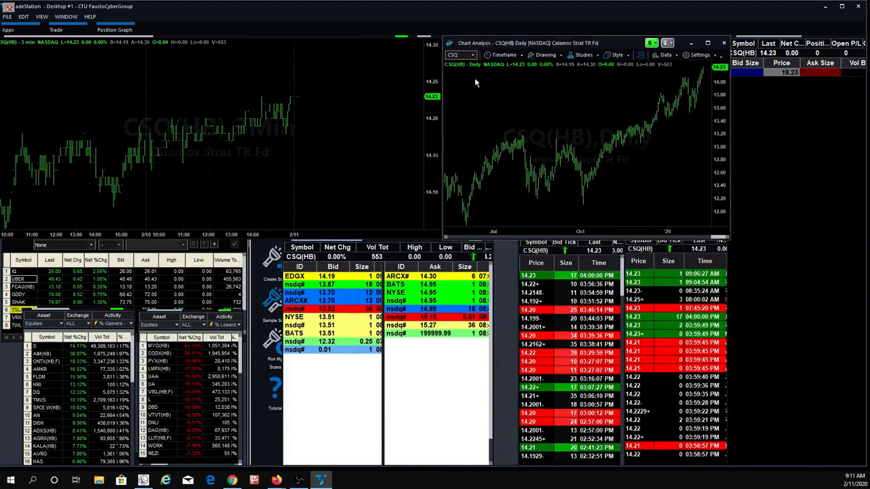
Choose a different time interval for the CSQ(HB) chart from the Timeframe list.
left_click(505, 54)
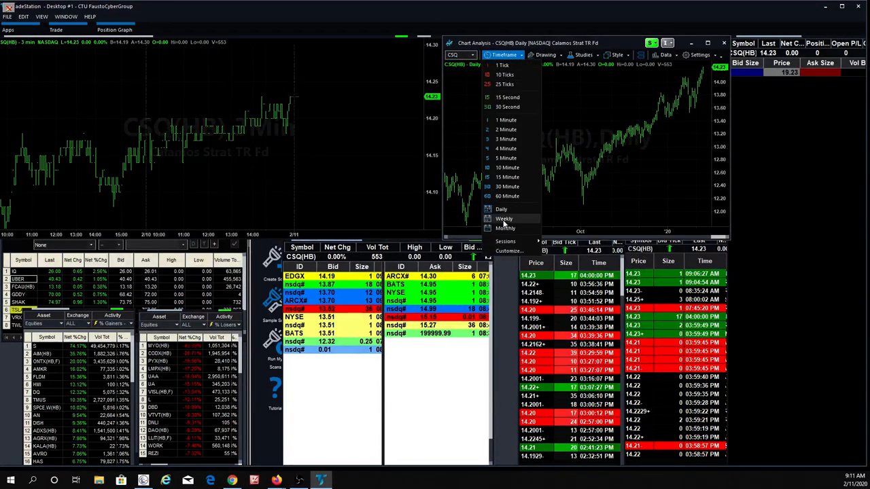
left_click(504, 218)
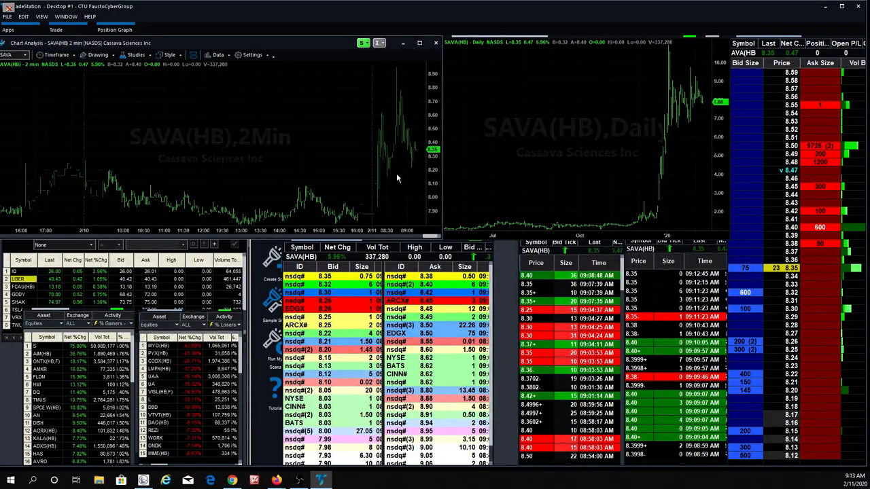
mouse_move(402, 66)
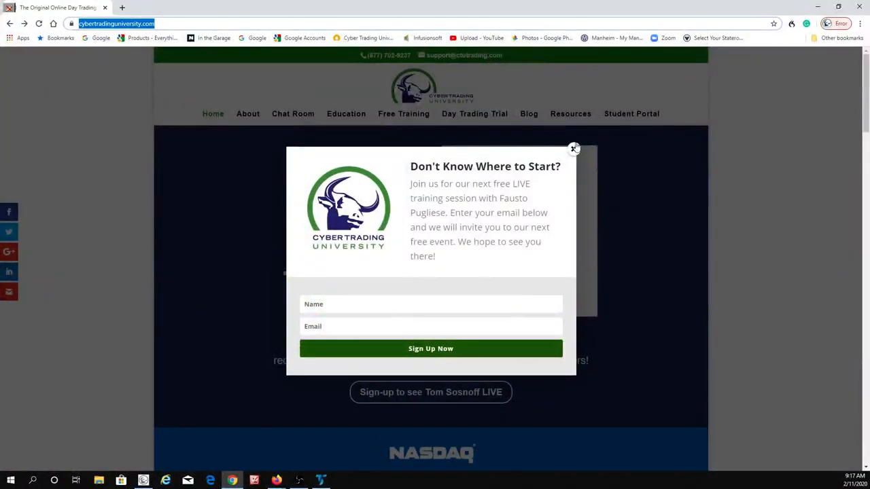
Close the 'Don't Know Where to Start?' signup popup to reveal the Tom Sosnoff event banner.
left_click(574, 148)
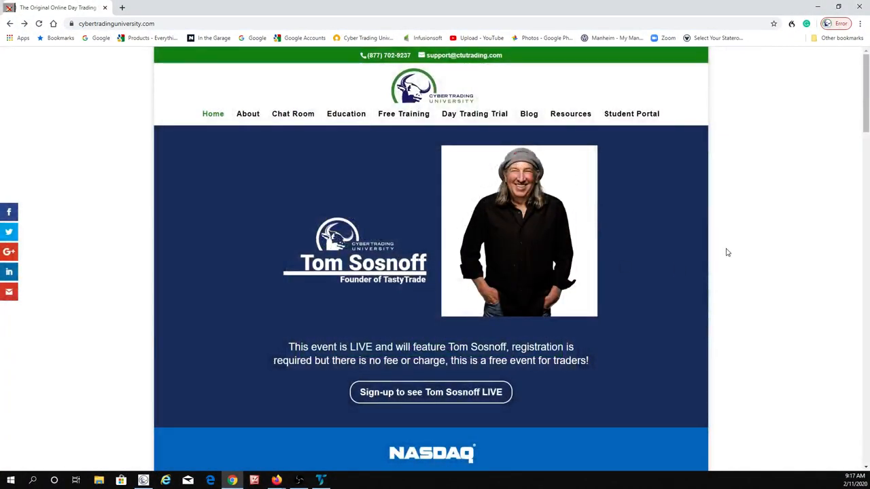